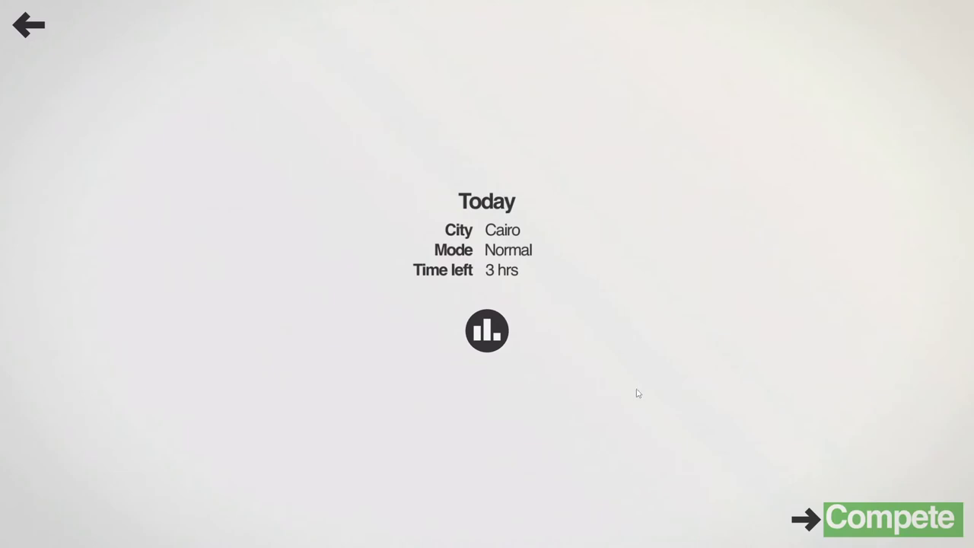
mouse_move(590, 397)
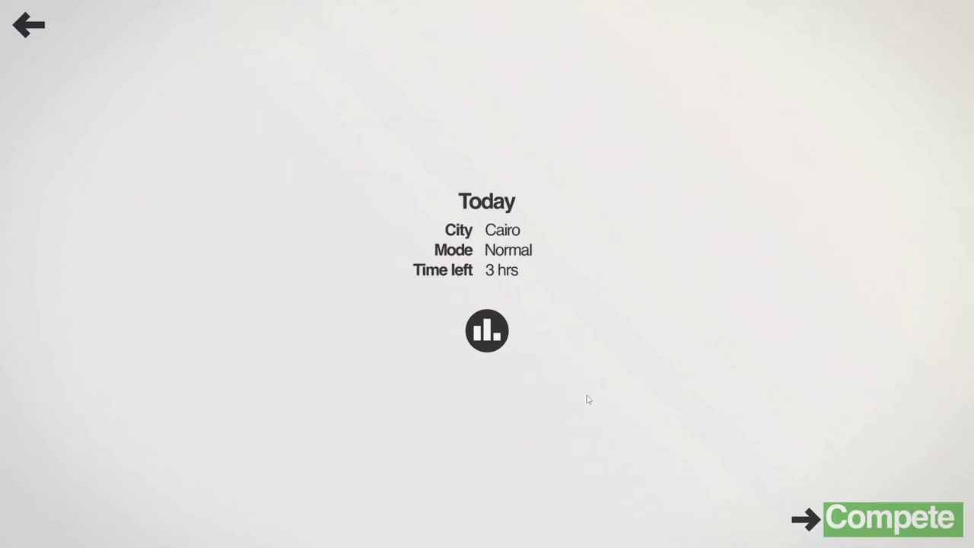
mouse_move(557, 379)
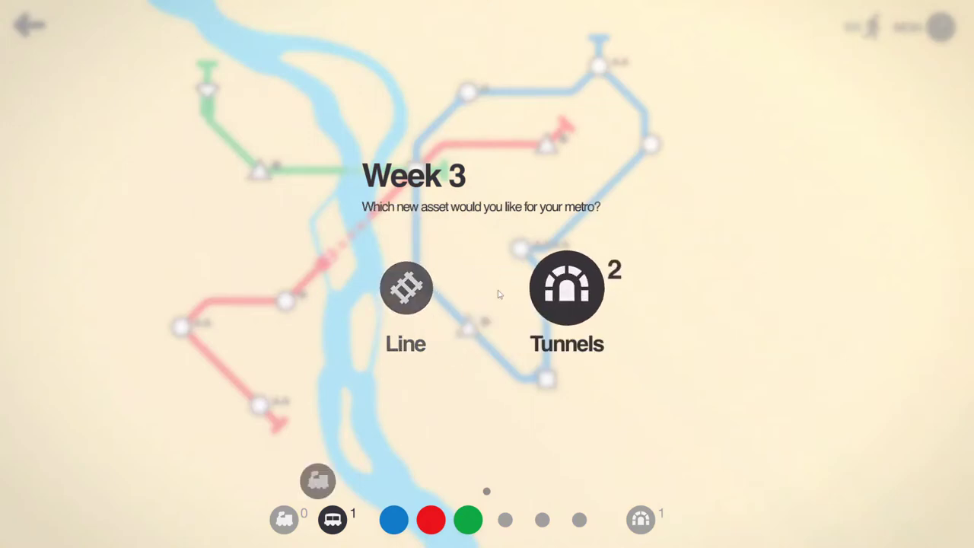
click(405, 288)
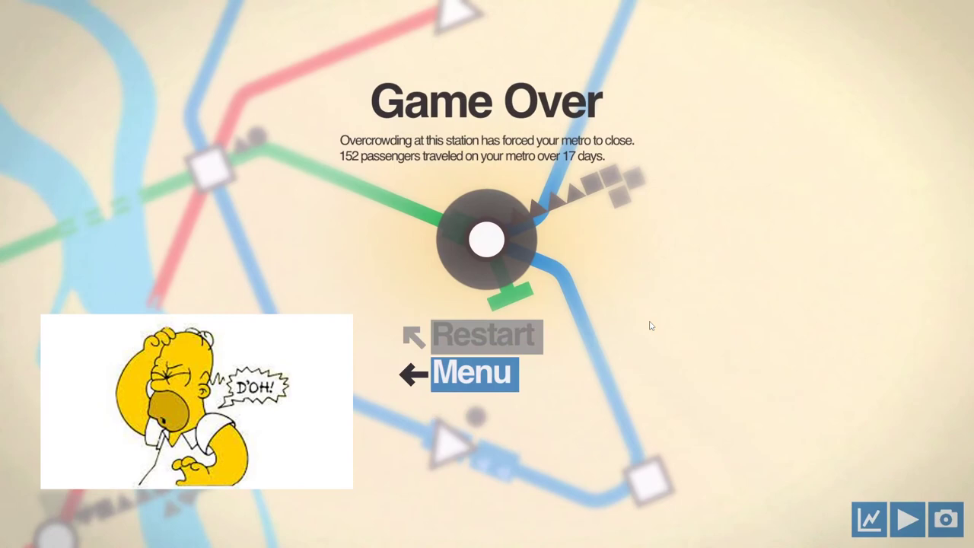
mouse_move(605, 348)
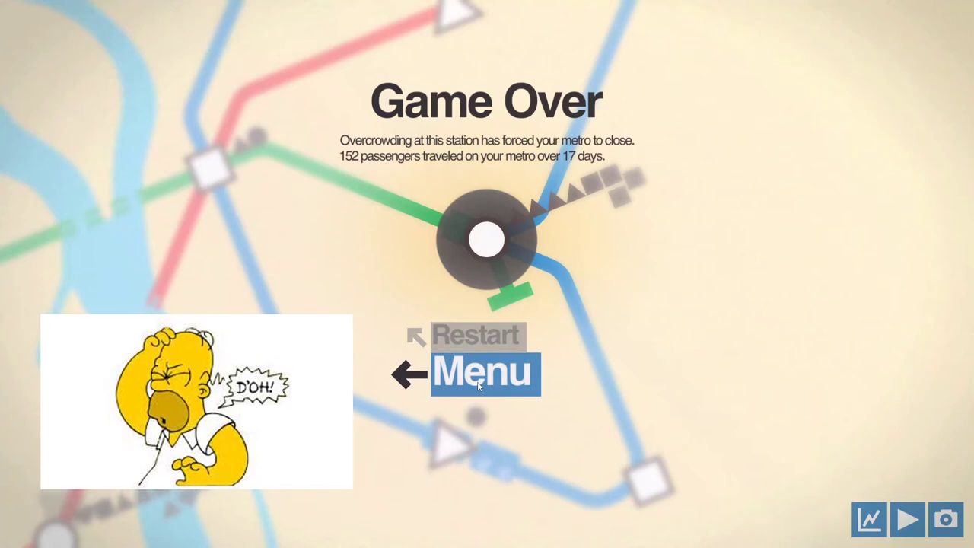
Step: Choose Menu on the Game Over screen after losing the Cairo run
click(484, 372)
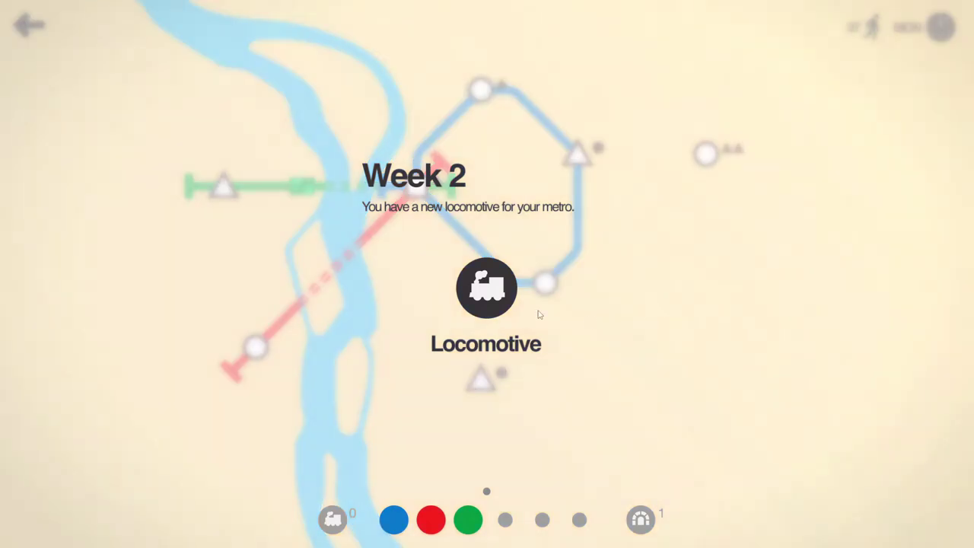
Step: Accept the Week 2 locomotive and pick Tunnels as the extra asset
click(487, 288)
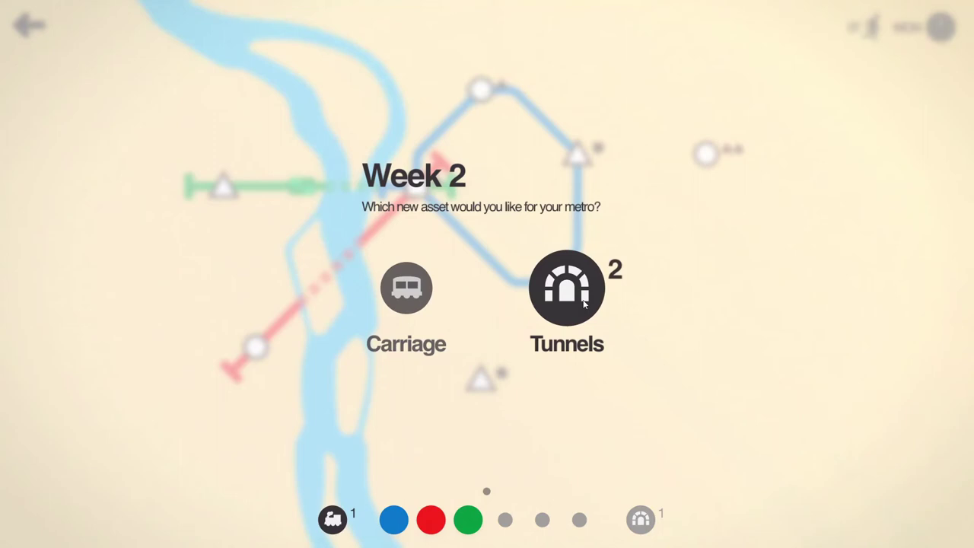
click(566, 287)
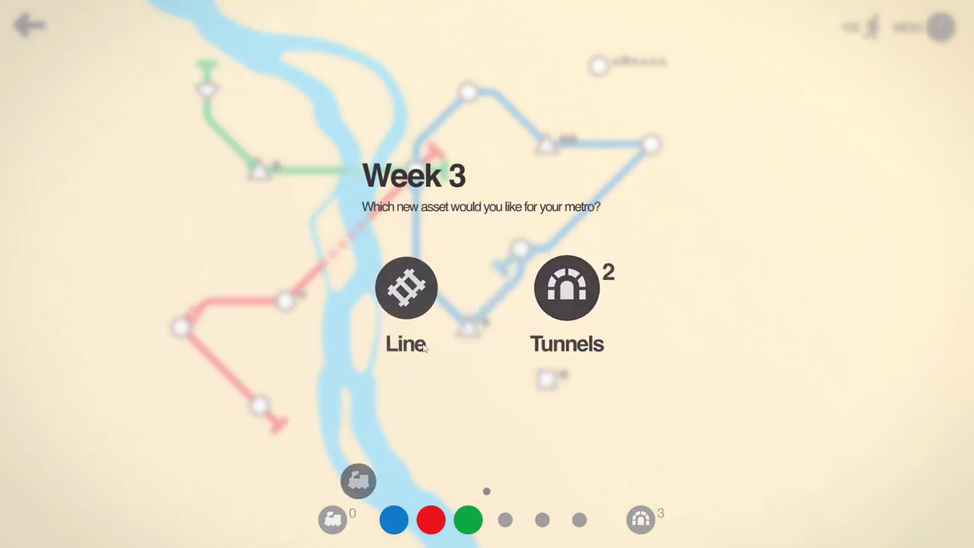
Step: Take an extra line as Week 3's reward and link a new station into the network
click(405, 287)
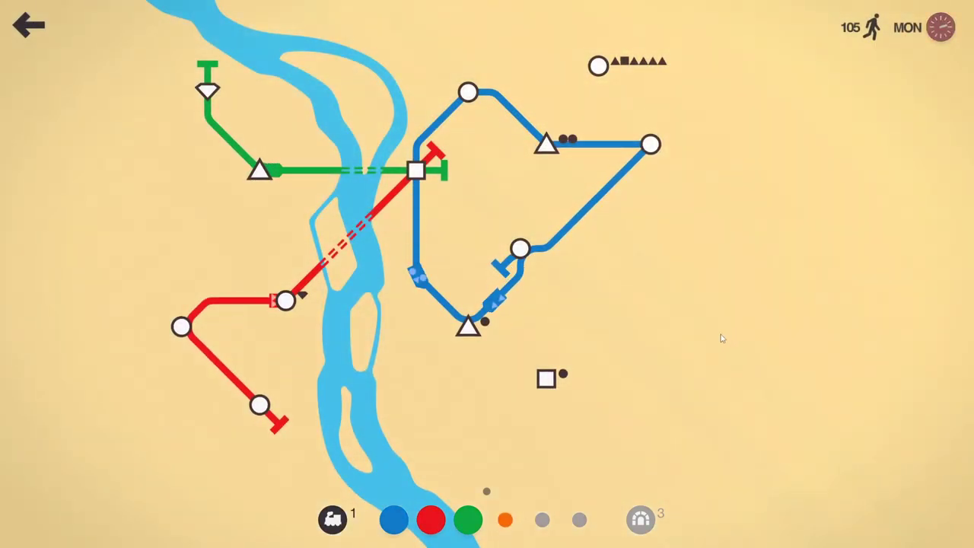
mouse_move(505, 267)
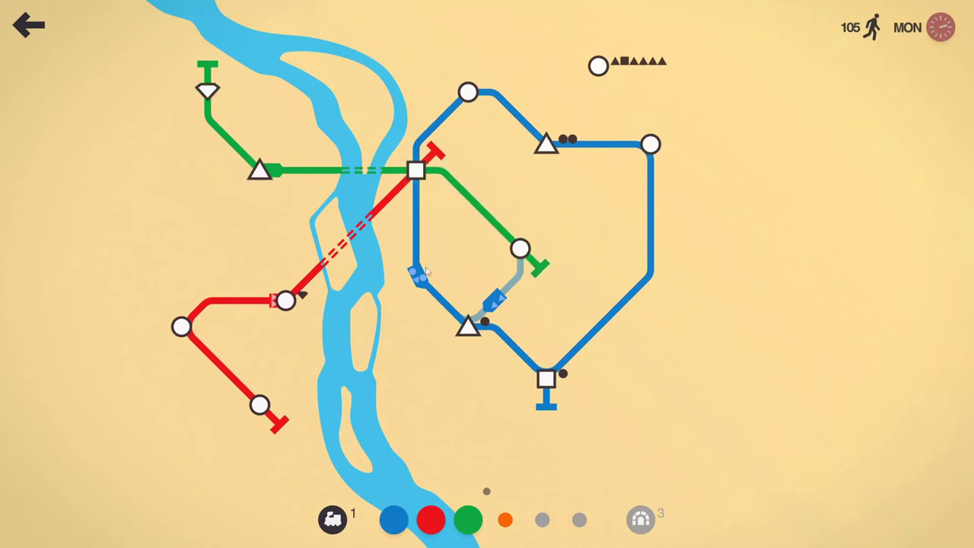
mouse_move(442, 158)
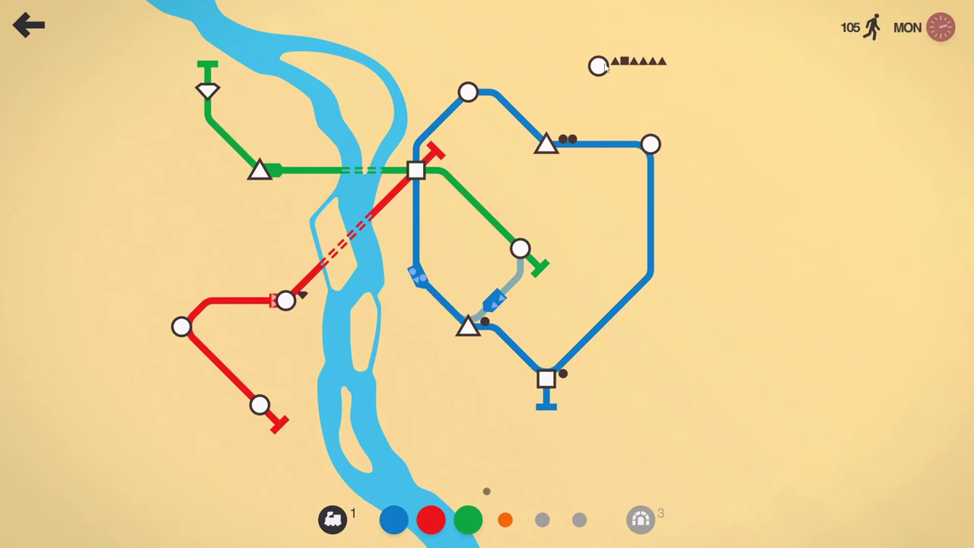
drag(597, 64, 548, 144)
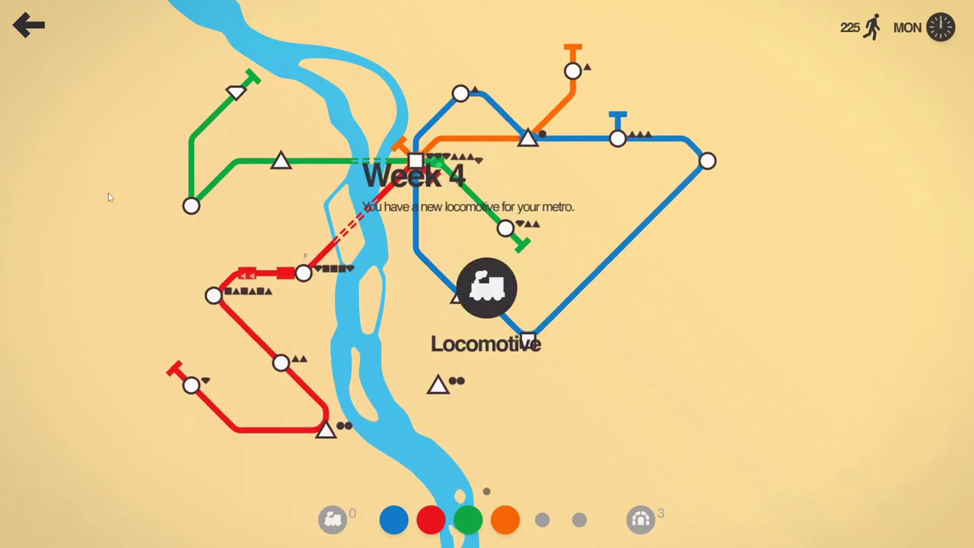
Step: Dismiss the Week 4 locomotive notice and pick Carriage as the reward
click(486, 287)
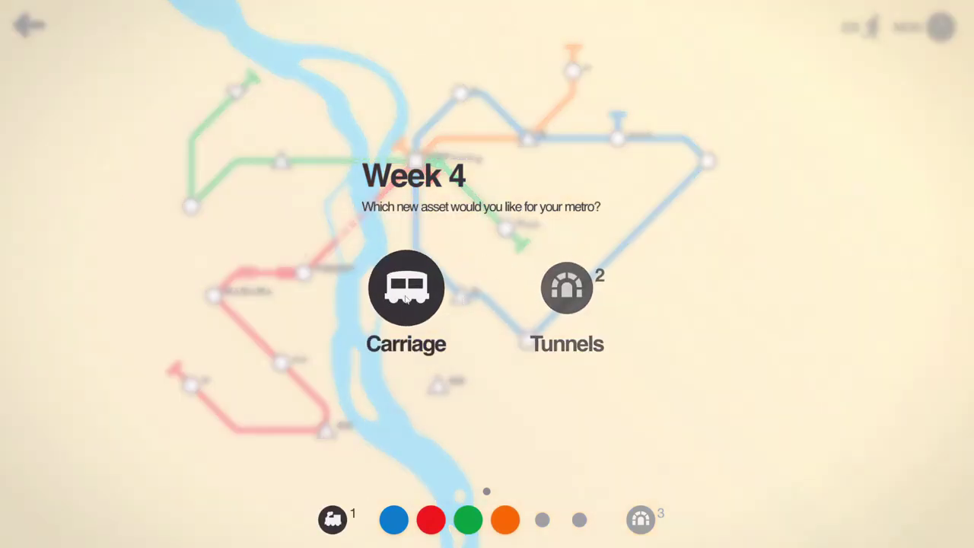
click(406, 289)
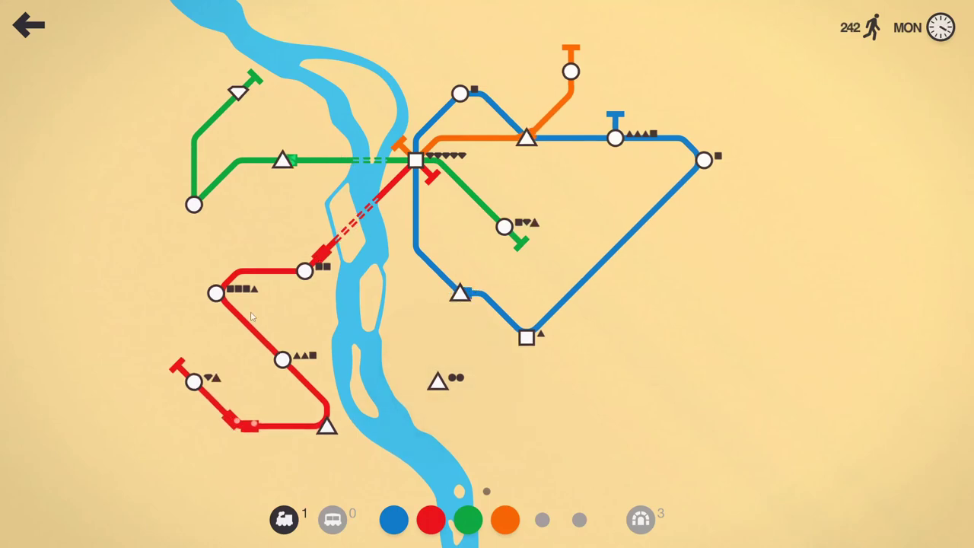
Step: Extend a line end toward a newly appeared station
click(150, 116)
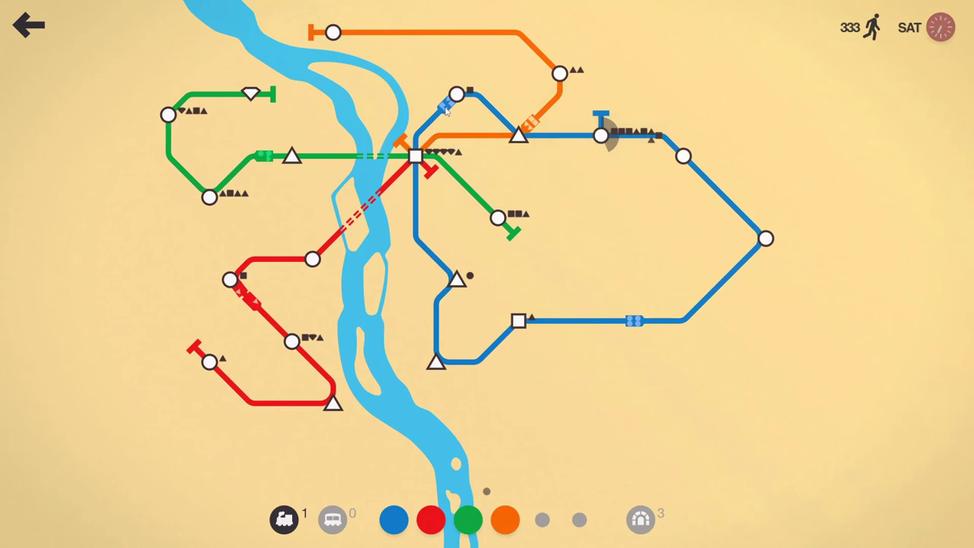
mouse_move(530, 284)
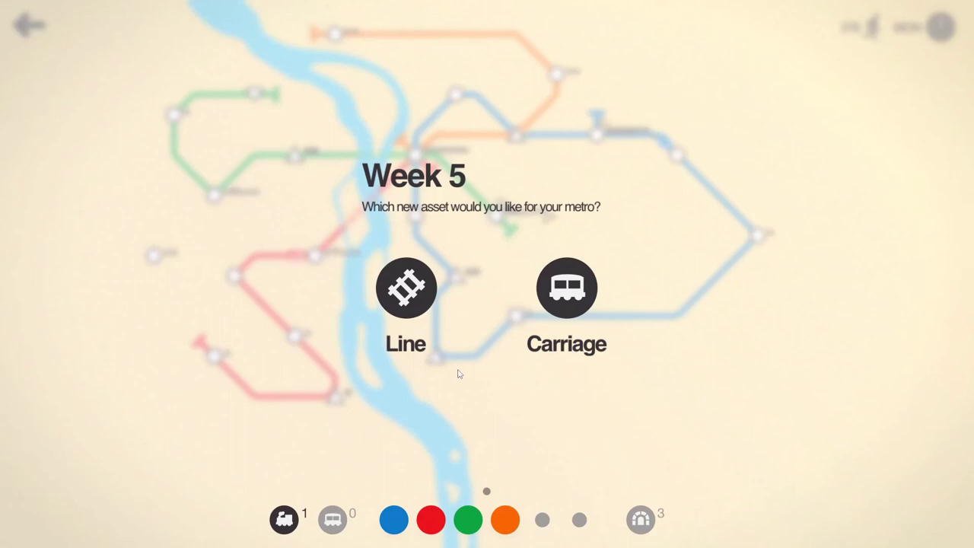
Step: Pick the right-hand option as Week 5's asset reward
click(566, 287)
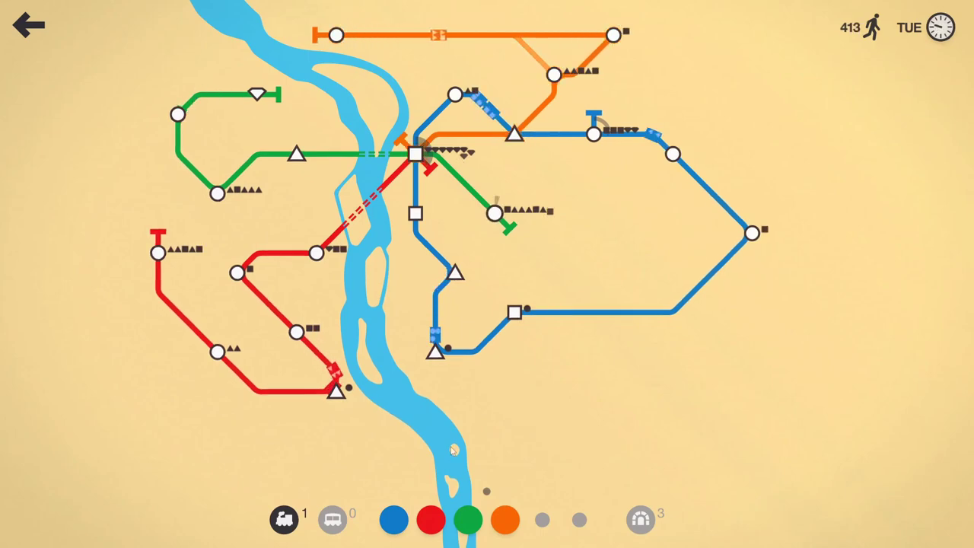
mouse_move(189, 221)
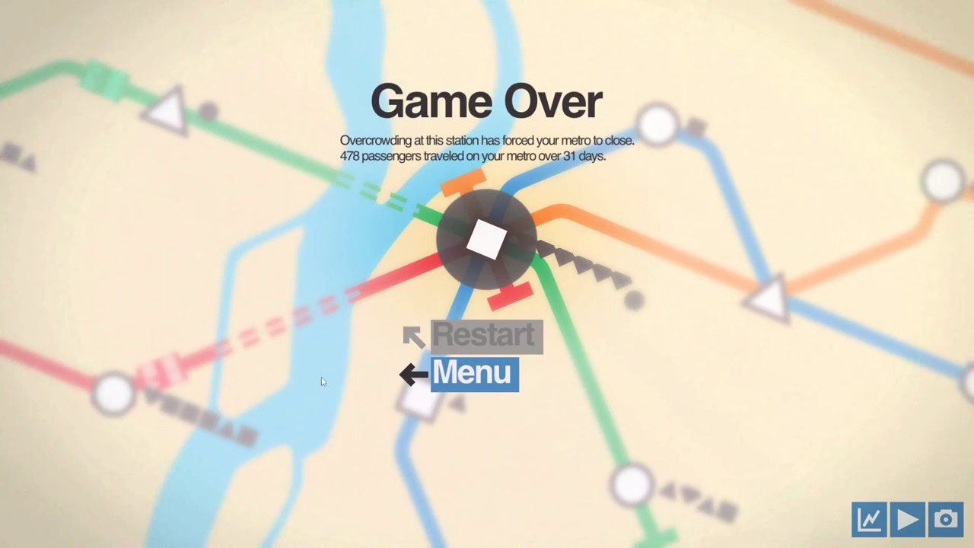
mouse_move(793, 542)
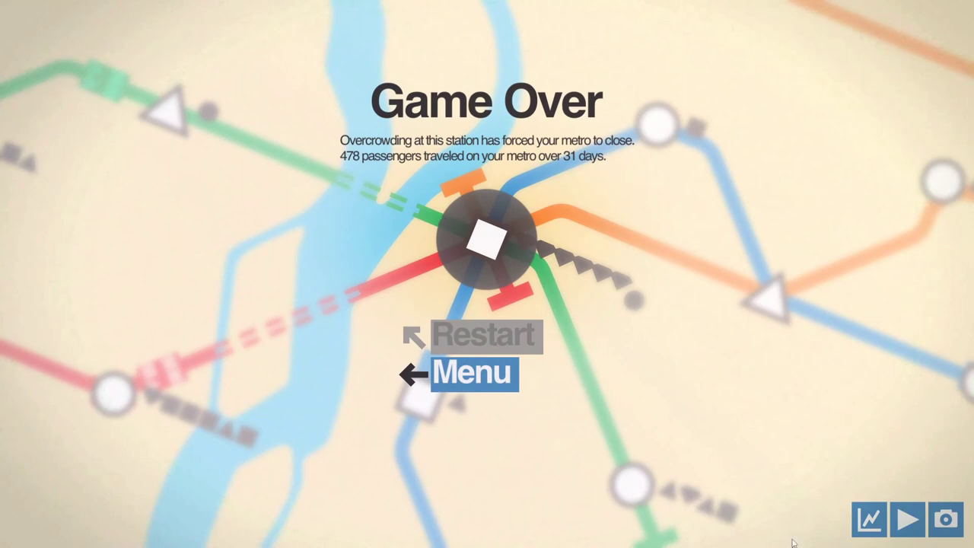